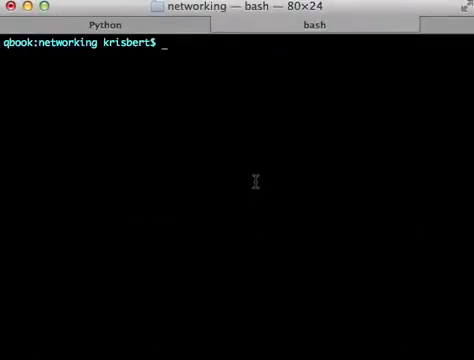
# - Switch from the networking Terminal to the Sublime Text 2 window
pyautogui.click(95, 25)
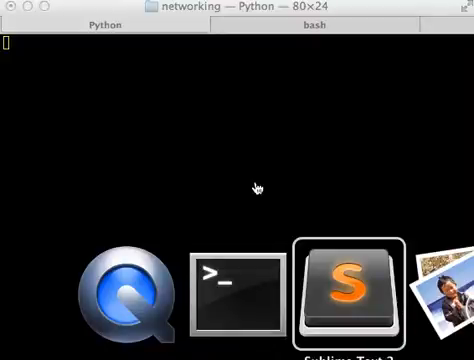
pyautogui.click(339, 287)
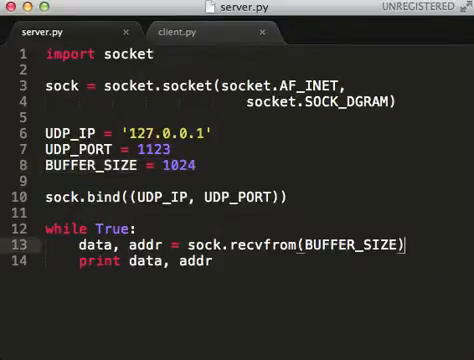
pyautogui.doubleClick(90, 164)
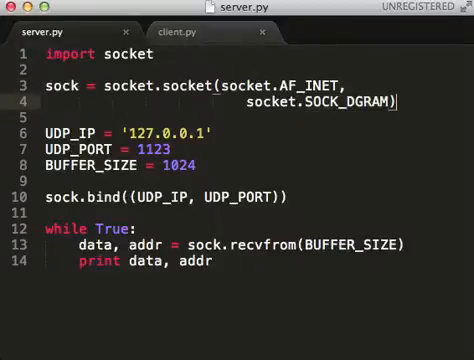
# - Add a '# UDP' comment after socket.SOCK_DGRAM) on line 4 of server.py
pyautogui.write('# UDP')
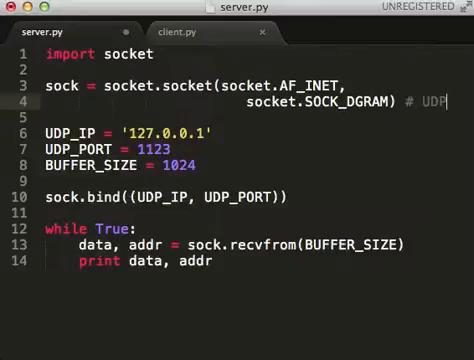
pyautogui.press('BackSpace')
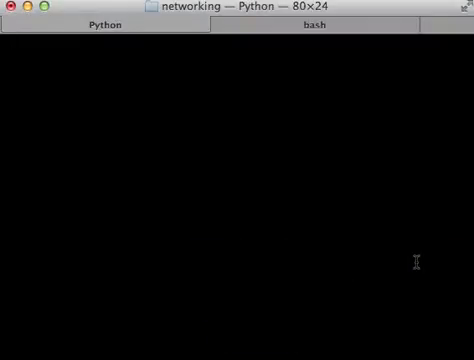
# - Stop the running server with Ctrl+C and relaunch it with 'python server.py'
pyautogui.click(318, 25)
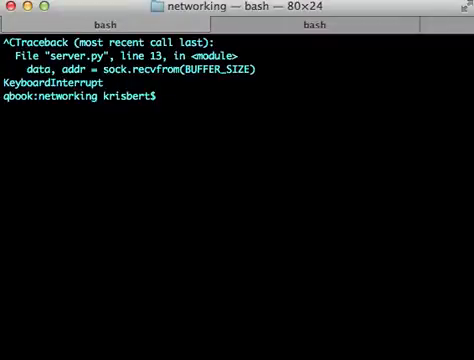
pyautogui.write('python server.py')
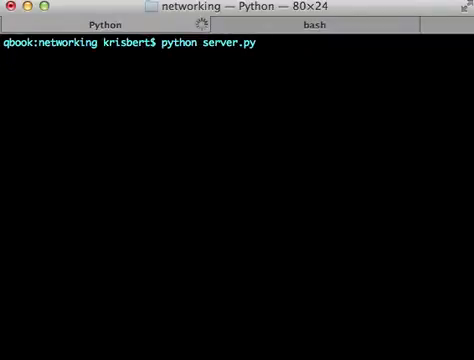
pyautogui.press('ctrl+c')
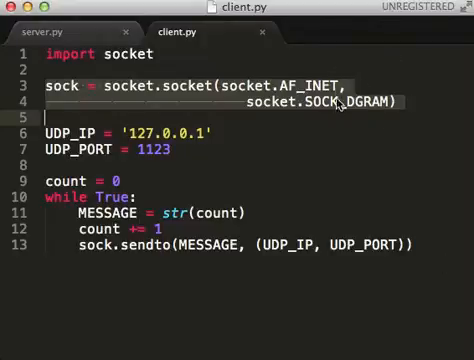
pyautogui.moveTo(315, 156)
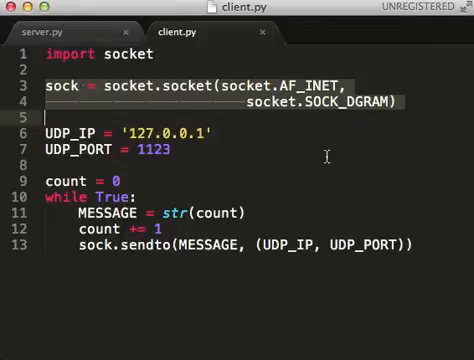
# - Add a 'print MESSAGE' line inside client.py's while loop after the send
pyautogui.doubleClick(113, 213)
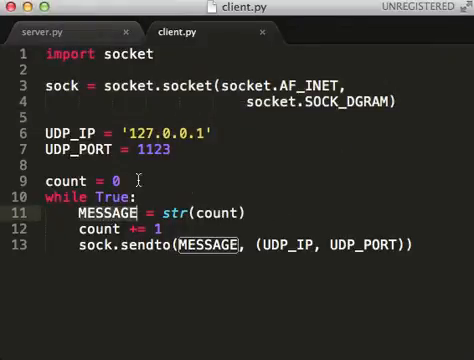
pyautogui.doubleClick(57, 180)
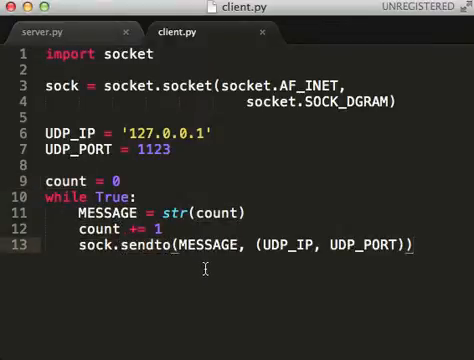
pyautogui.write('print')
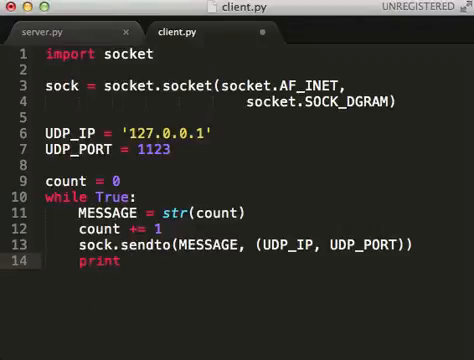
pyautogui.write('MESSAGE')
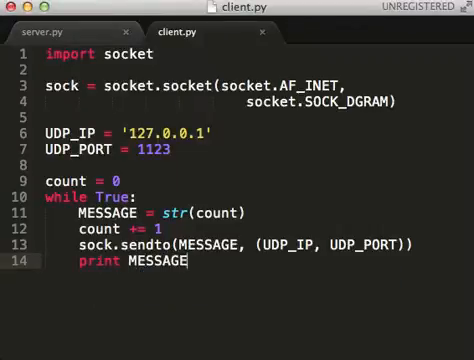